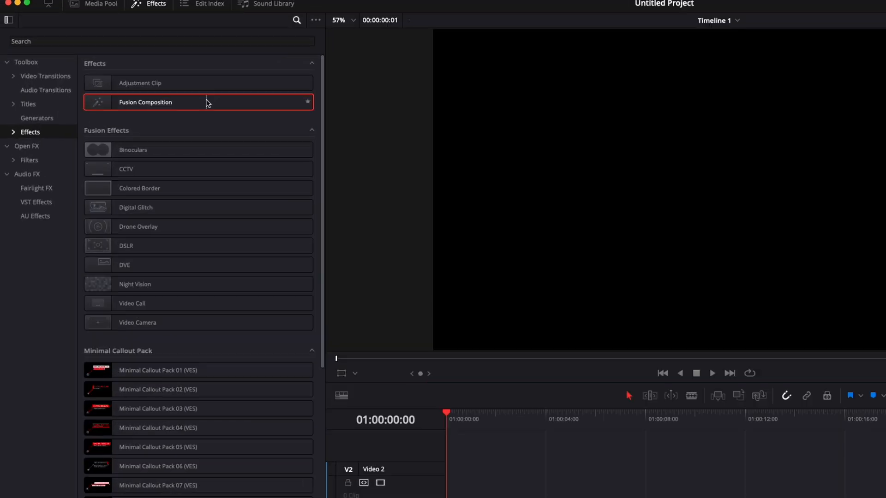
- Add a Fusion Composition to the timeline and wire a Background node into MediaOut1
{"action": "left_click_drag", "start_coordinate": [146, 102], "coordinate": [369, 382]}
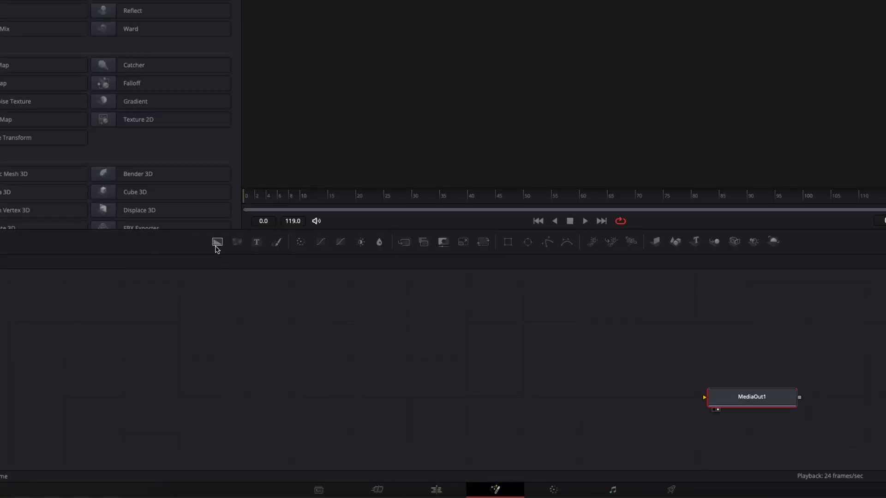
{"action": "left_click", "coordinate": [216, 242]}
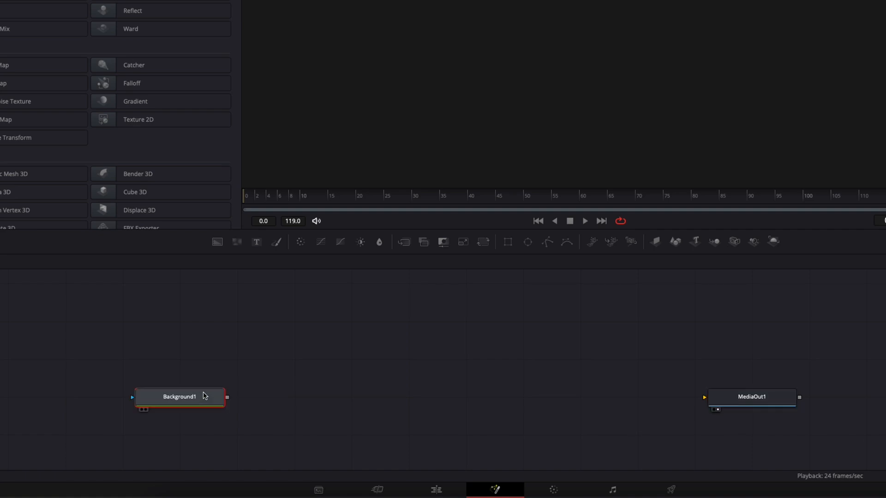
{"action": "left_click_drag", "start_coordinate": [227, 397], "coordinate": [523, 413]}
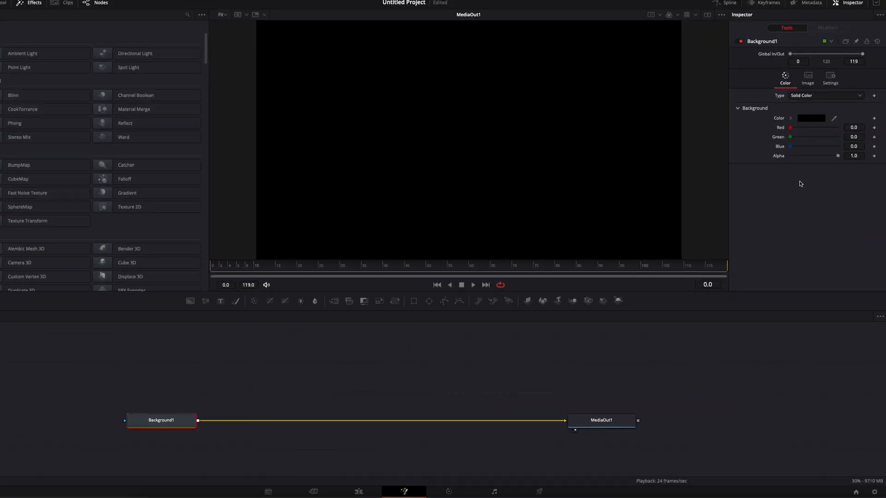
- Add a Rectangle mask with Width and Height 1.0 so it fills the frame white
{"action": "left_click", "coordinate": [810, 118]}
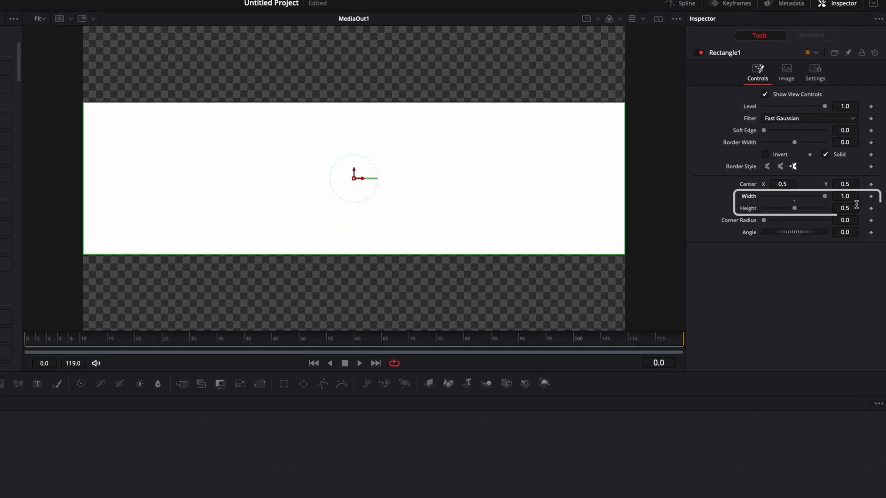
{"action": "type", "text": "1.0"}
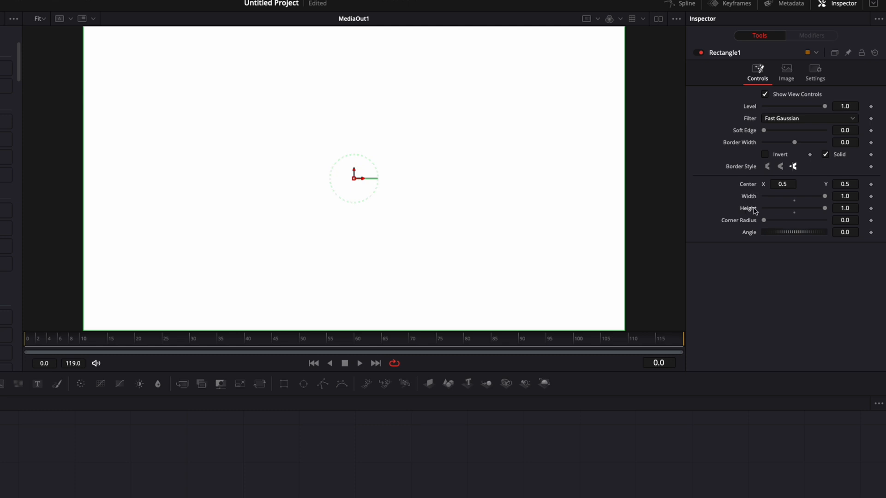
{"action": "mouse_move", "coordinate": [450, 215]}
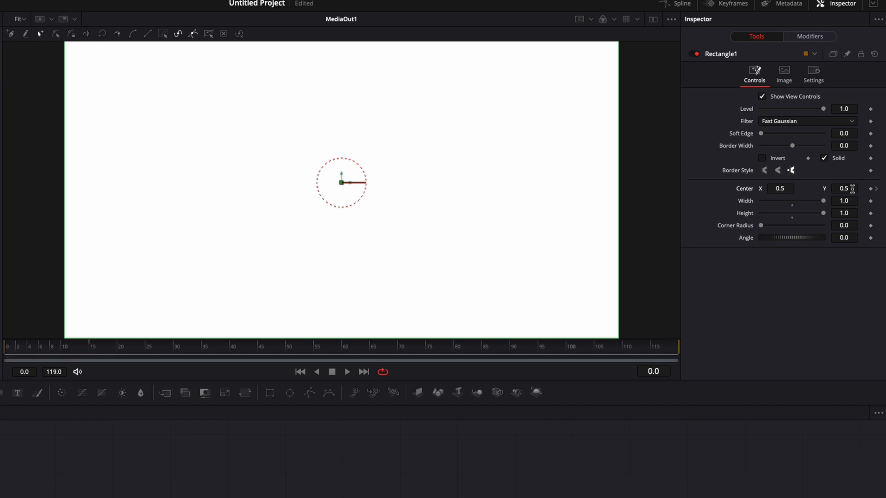
- Keyframe the rectangle's Center Y from 1.5 at frame 0 to 0.5 at frame 15
{"action": "left_click", "coordinate": [844, 189]}
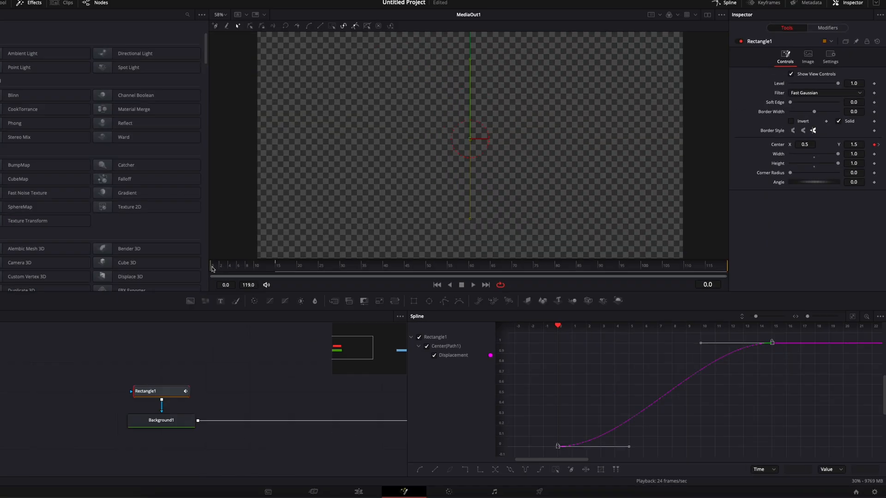
{"action": "left_click", "coordinate": [277, 266]}
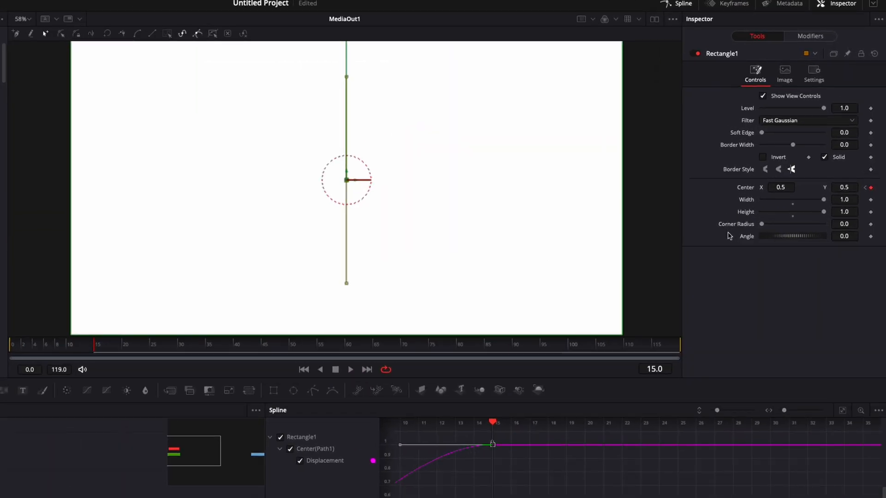
{"action": "mouse_move", "coordinate": [184, 142]}
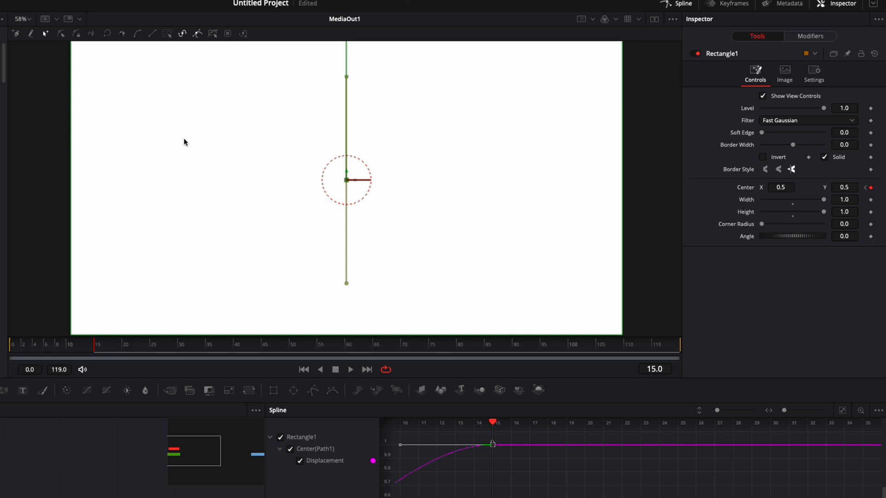
{"action": "mouse_move", "coordinate": [450, 262]}
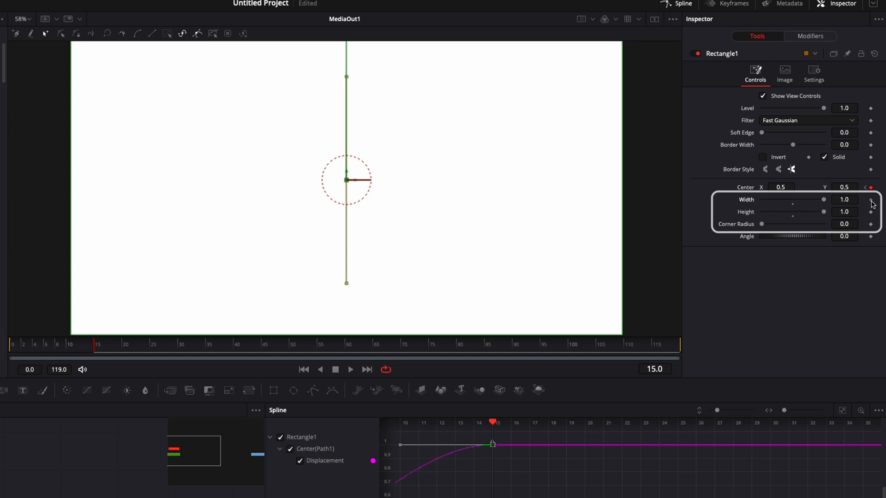
- Keyframe the rectangle shrinking to 0.85 by 0.75 with rounded corners by frame 30
{"action": "left_click", "coordinate": [870, 199]}
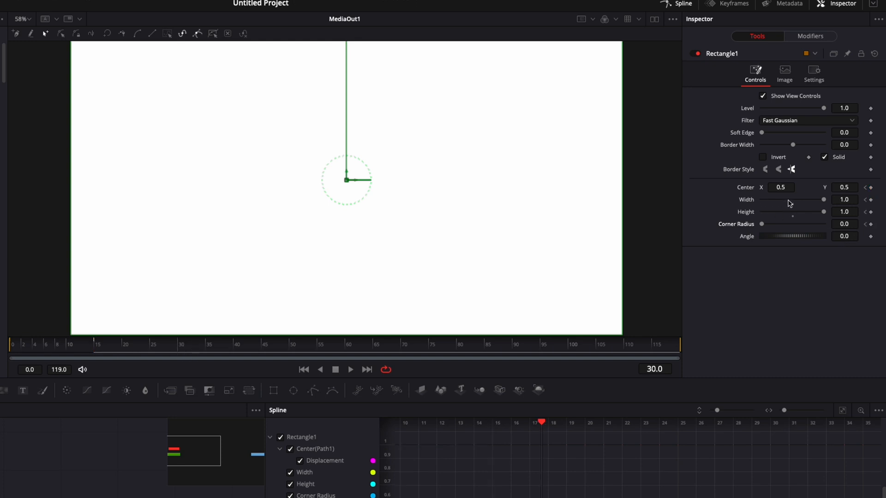
{"action": "left_click", "coordinate": [844, 199]}
{"action": "type", "text": "0.85"}
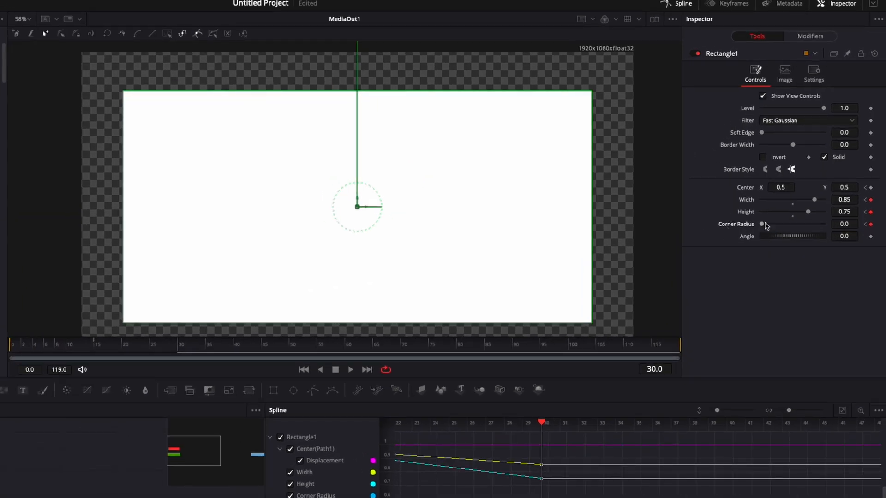
{"action": "left_click_drag", "start_coordinate": [763, 224], "coordinate": [775, 224]}
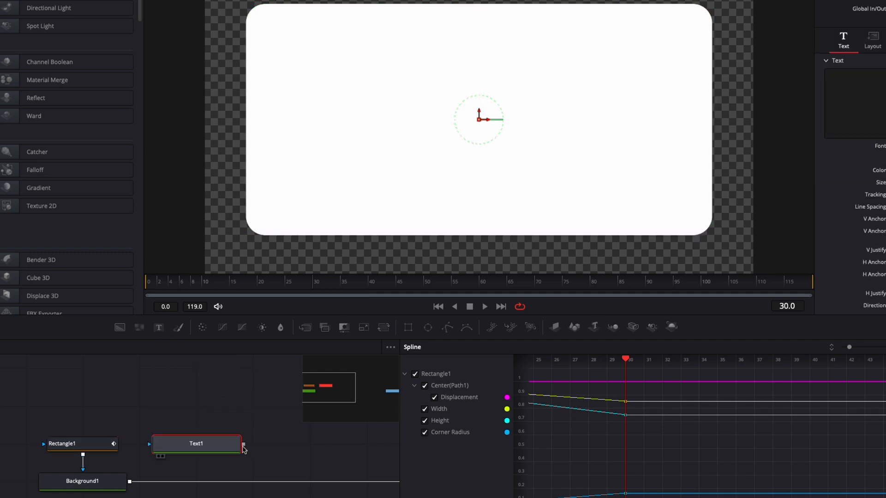
- Merge a 'Part 1 :' text layer over the card, enlarged slightly and moved lower left
{"action": "left_click_drag", "start_coordinate": [244, 445], "coordinate": [265, 473]}
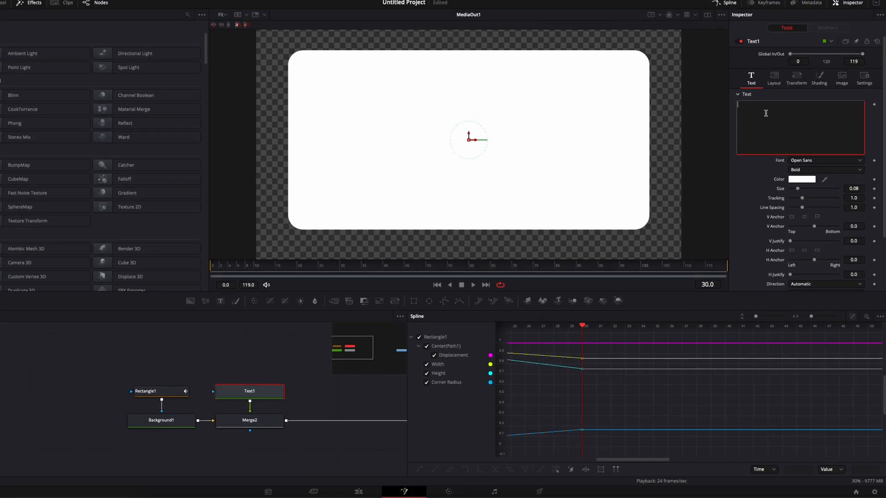
{"action": "type", "text": "Part 1 :"}
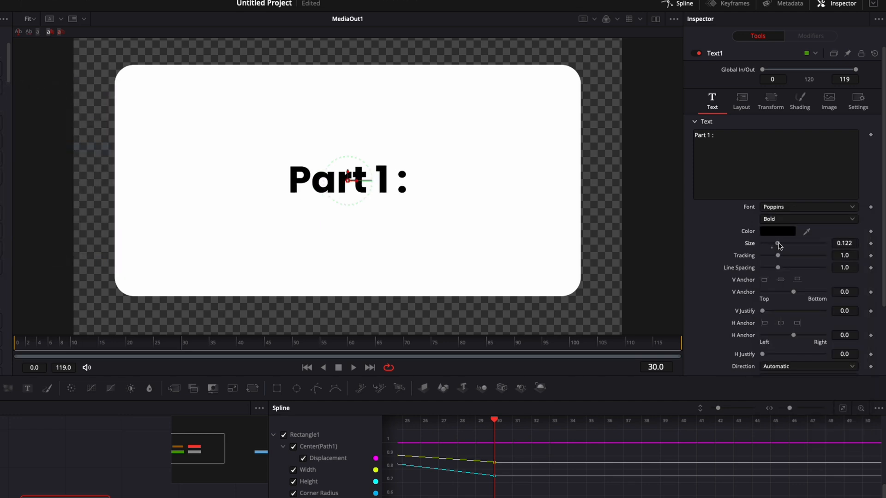
{"action": "left_click_drag", "start_coordinate": [778, 244], "coordinate": [779, 243]}
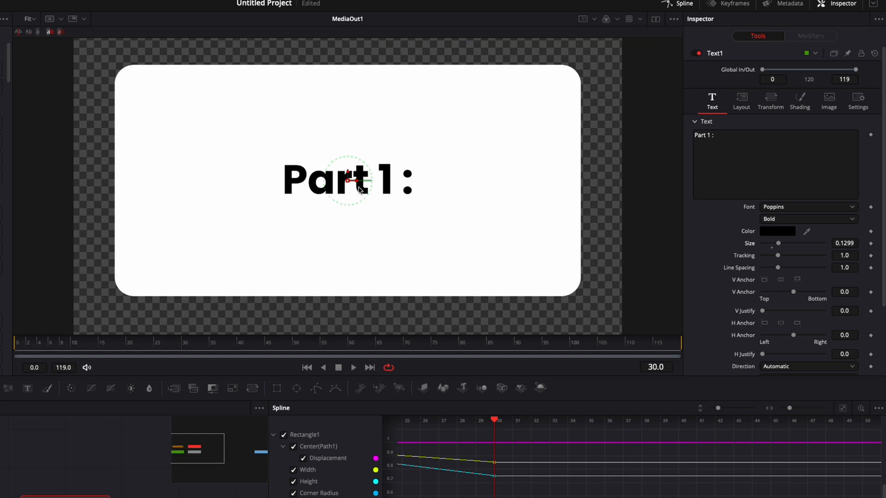
{"action": "left_click_drag", "start_coordinate": [358, 181], "coordinate": [224, 194]}
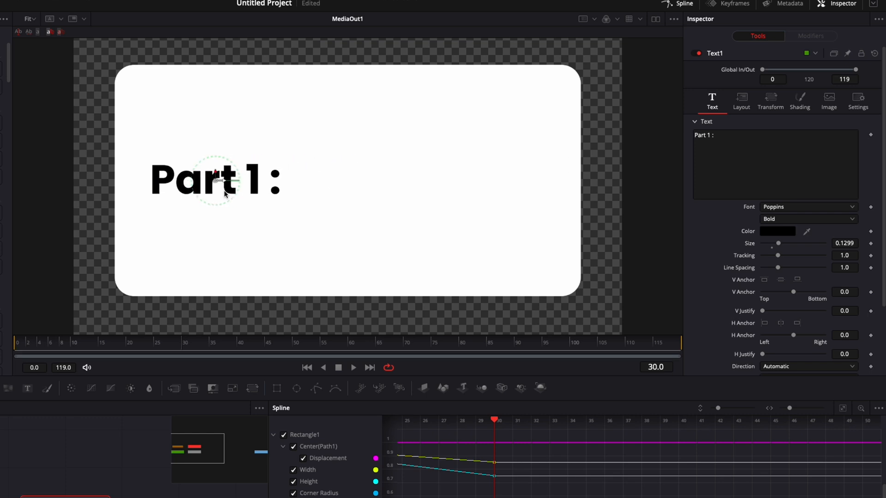
{"action": "left_click_drag", "start_coordinate": [214, 180], "coordinate": [215, 202]}
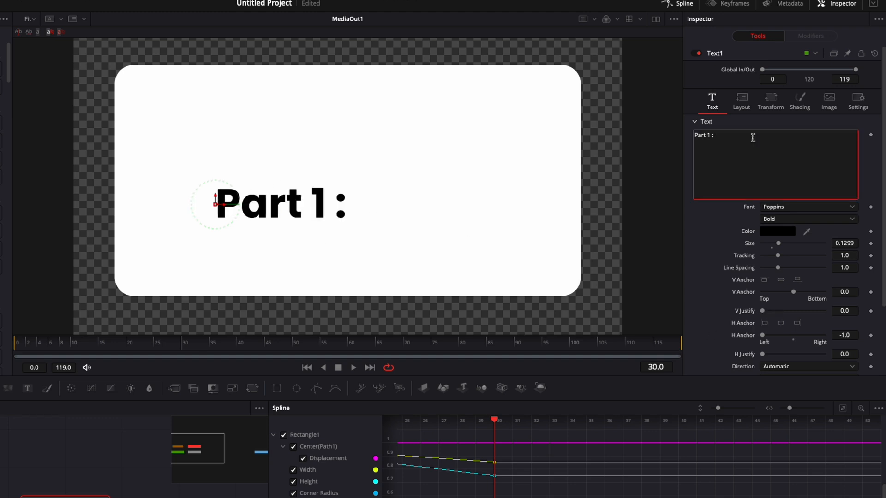
{"action": "type", "text": "f"}
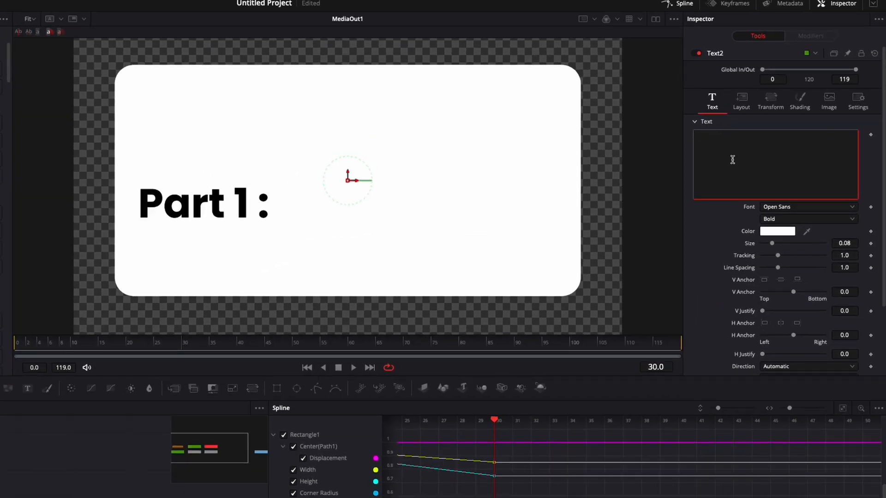
- Add 'Going to space' in Poppins Medium, left-anchored and placed below 'Part 1 :'
{"action": "type", "text": "Going to space"}
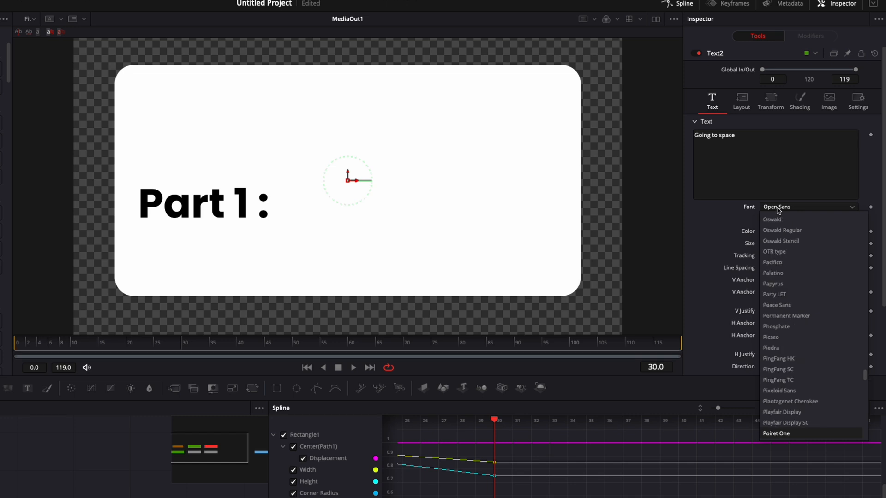
{"action": "left_click", "coordinate": [780, 206]}
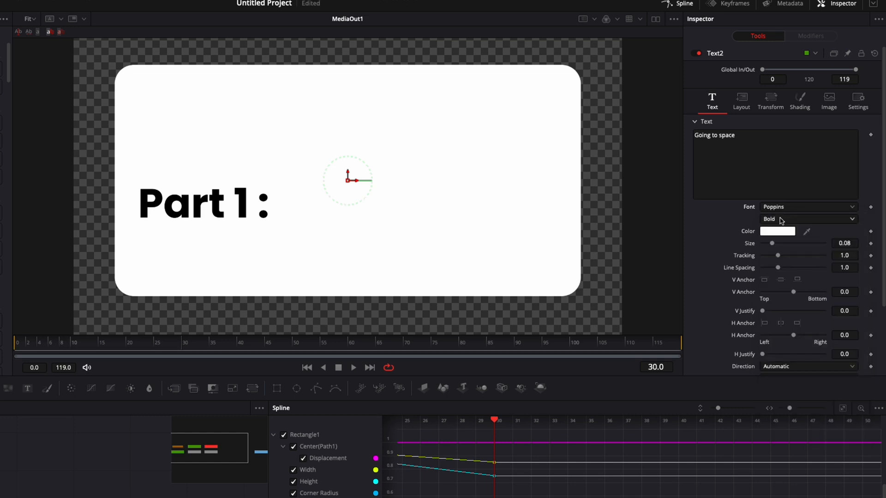
{"action": "left_click", "coordinate": [808, 219]}
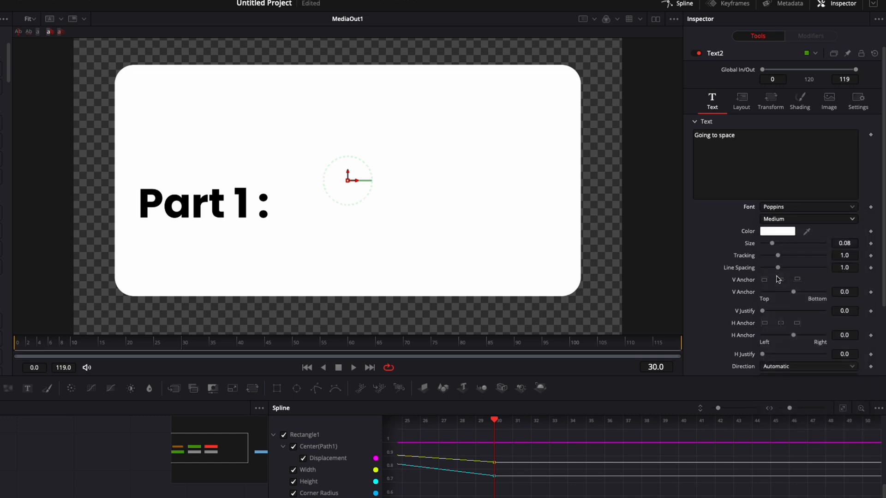
{"action": "left_click", "coordinate": [778, 232]}
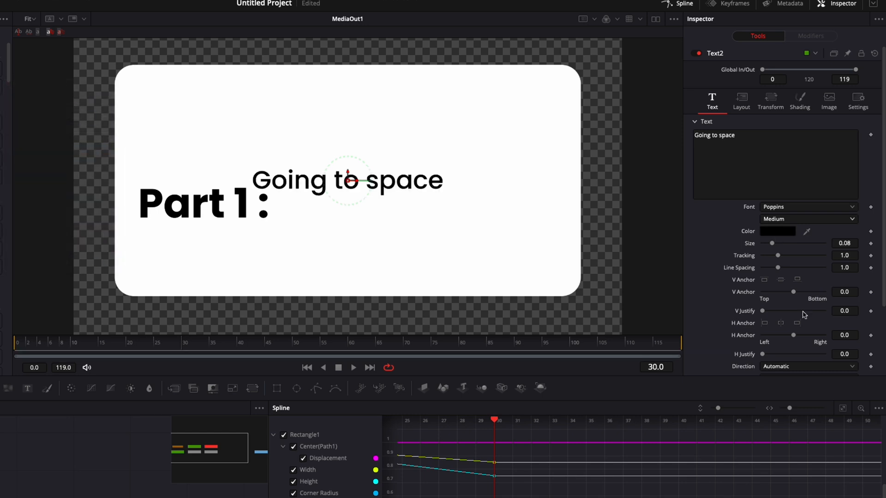
{"action": "left_click", "coordinate": [765, 323]}
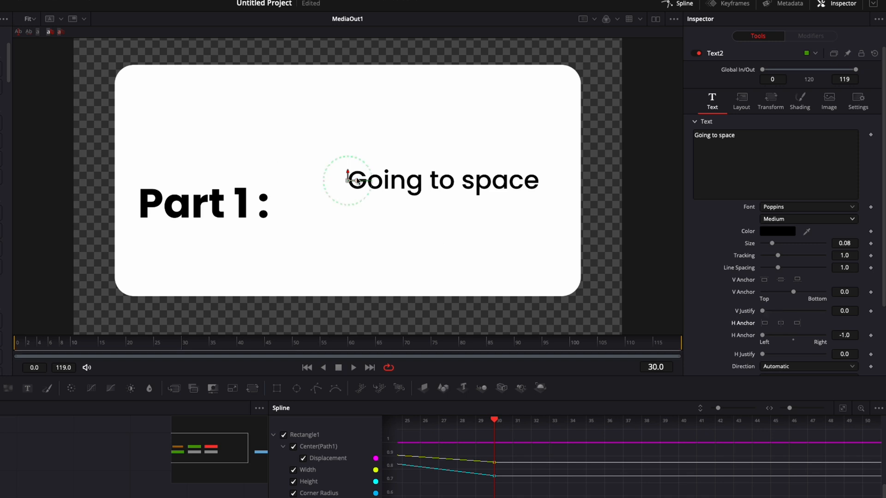
{"action": "left_click_drag", "start_coordinate": [350, 179], "coordinate": [144, 180]}
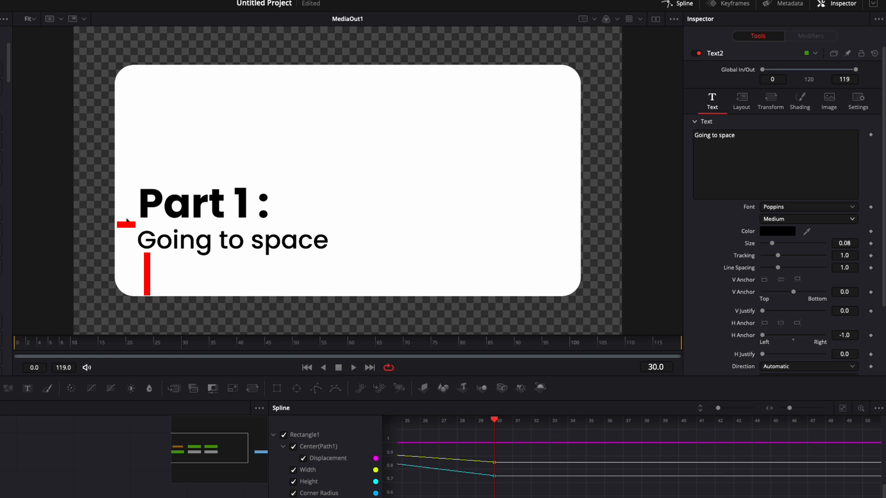
{"action": "mouse_move", "coordinate": [192, 275]}
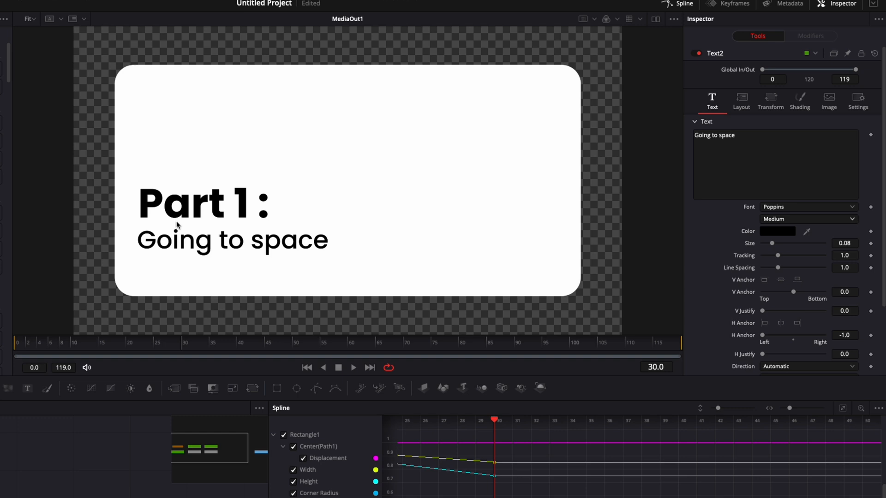
{"action": "mouse_move", "coordinate": [182, 252]}
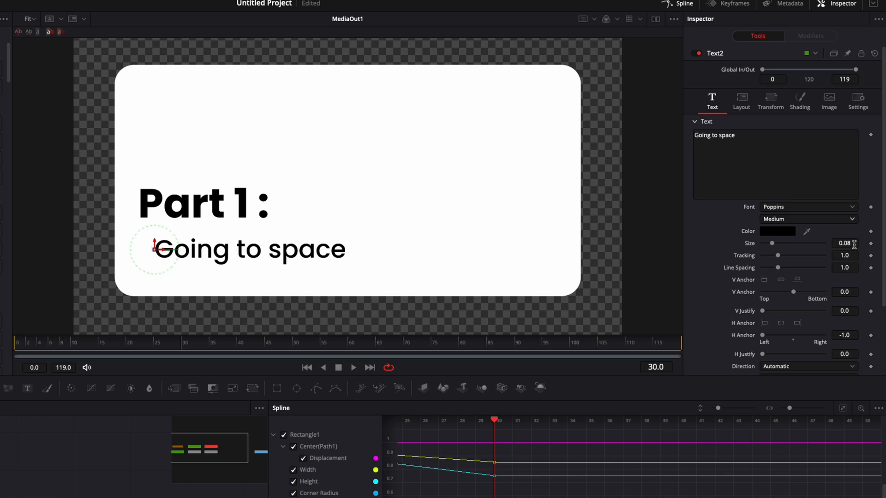
- Resize 'Part 1 :' slightly smaller and shift both title lines further in from the left
{"action": "type", "text": "0.0738"}
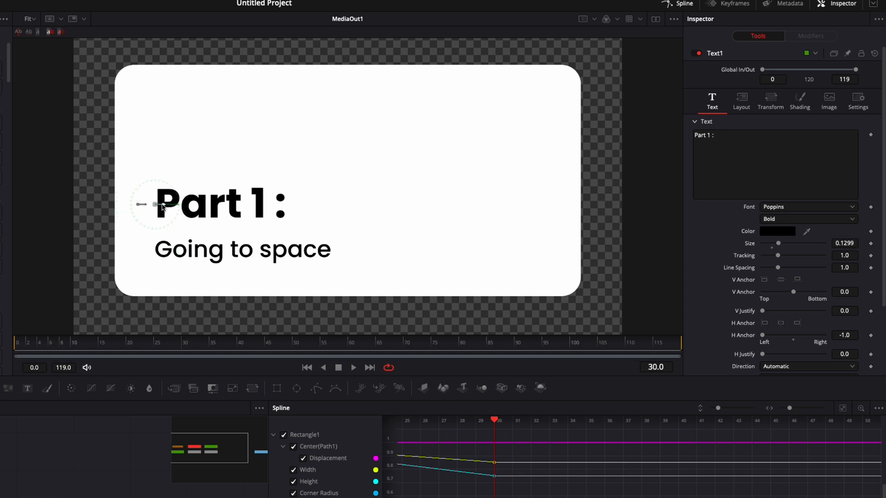
{"action": "left_click_drag", "start_coordinate": [158, 205], "coordinate": [173, 216]}
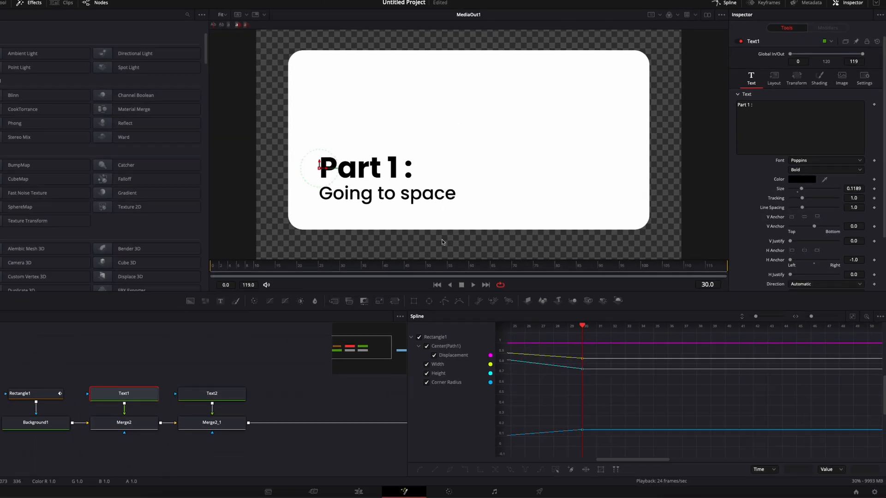
- Add a rectangle mask to the first title line and stretch it across the card
{"action": "left_click", "coordinate": [124, 394]}
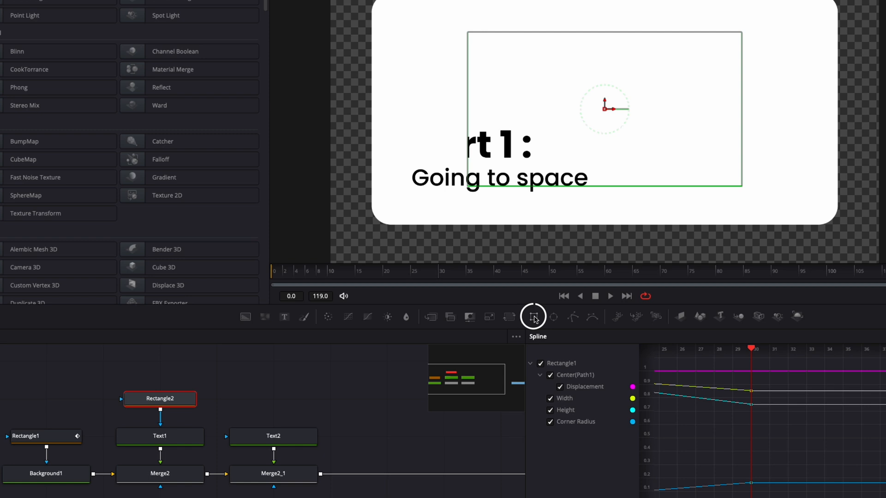
{"action": "left_click_drag", "start_coordinate": [604, 107], "coordinate": [531, 113]}
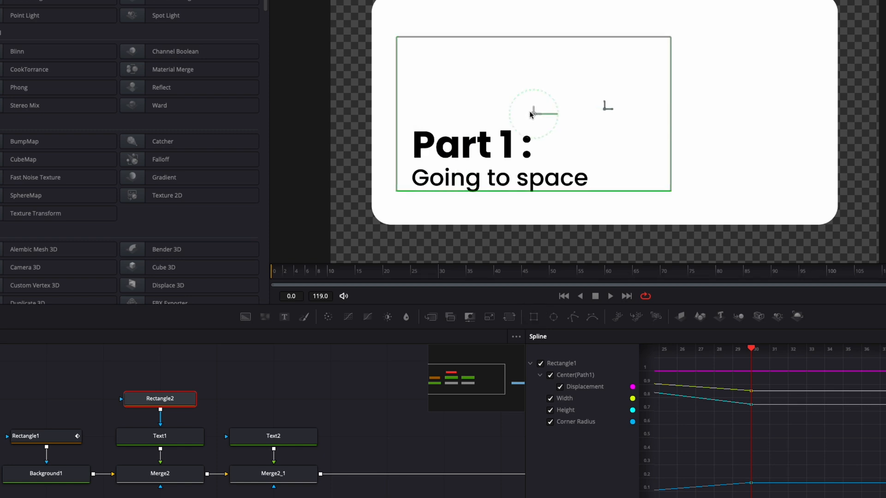
{"action": "left_click_drag", "start_coordinate": [534, 113], "coordinate": [503, 88]}
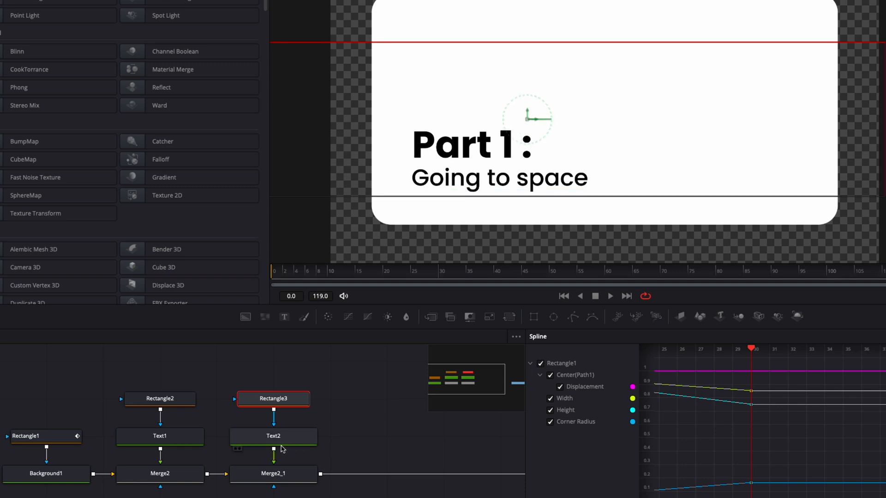
- Set the first title line's layout Center value to 0.233703 to animate its rise
{"action": "left_click", "coordinate": [160, 435]}
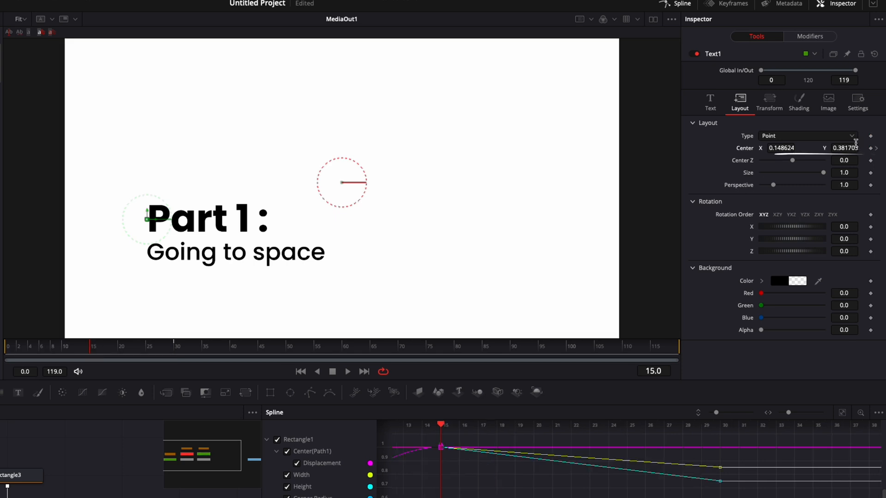
{"action": "type", "text": "0.233703"}
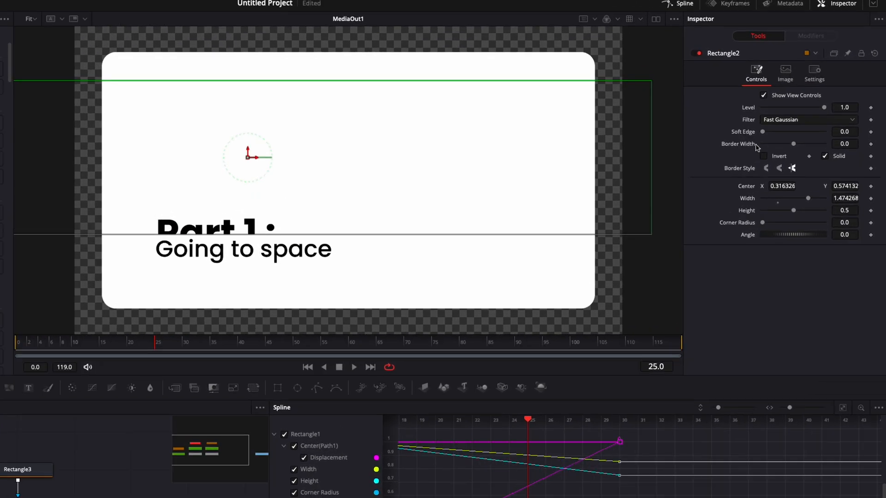
{"action": "left_click_drag", "start_coordinate": [762, 131], "coordinate": [764, 132]}
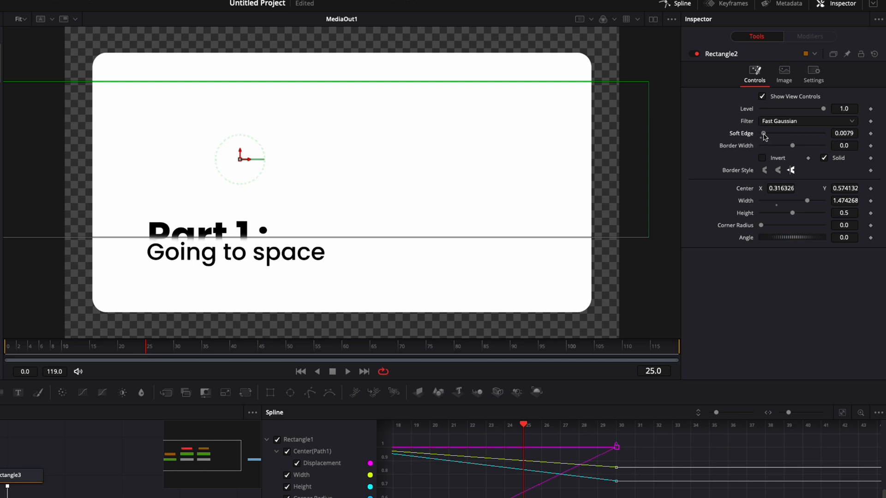
{"action": "left_click_drag", "start_coordinate": [763, 133], "coordinate": [768, 133]}
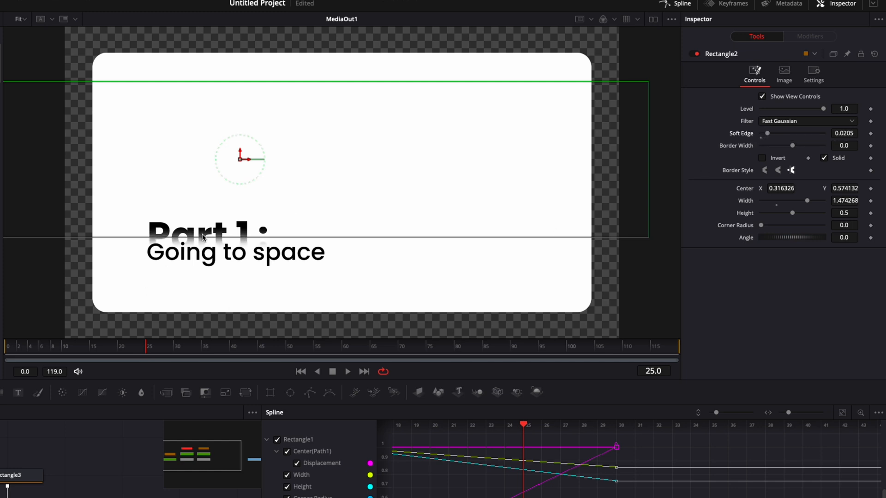
{"action": "left_click_drag", "start_coordinate": [791, 133], "coordinate": [767, 133]}
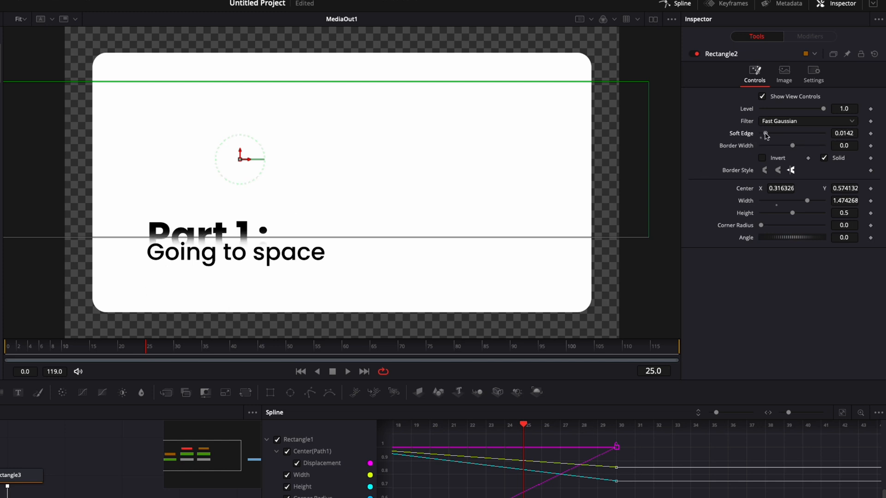
{"action": "left_click_drag", "start_coordinate": [764, 133], "coordinate": [771, 133]}
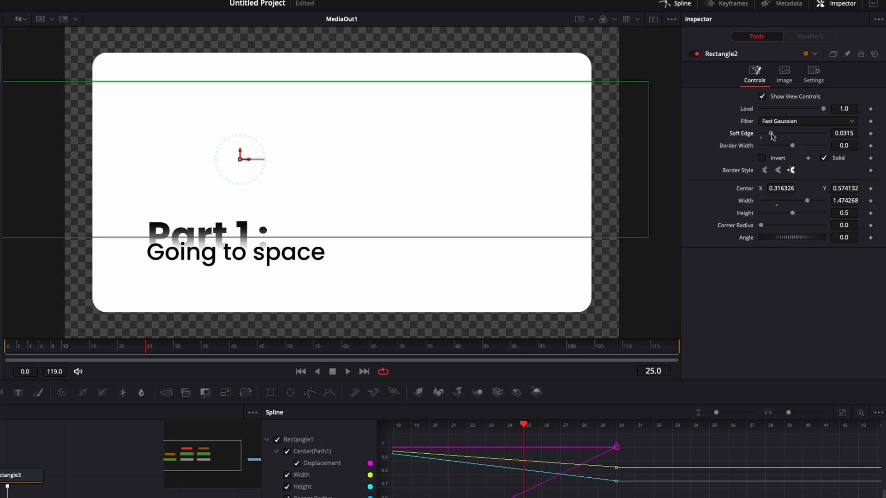
{"action": "left_click_drag", "start_coordinate": [770, 133], "coordinate": [761, 134]}
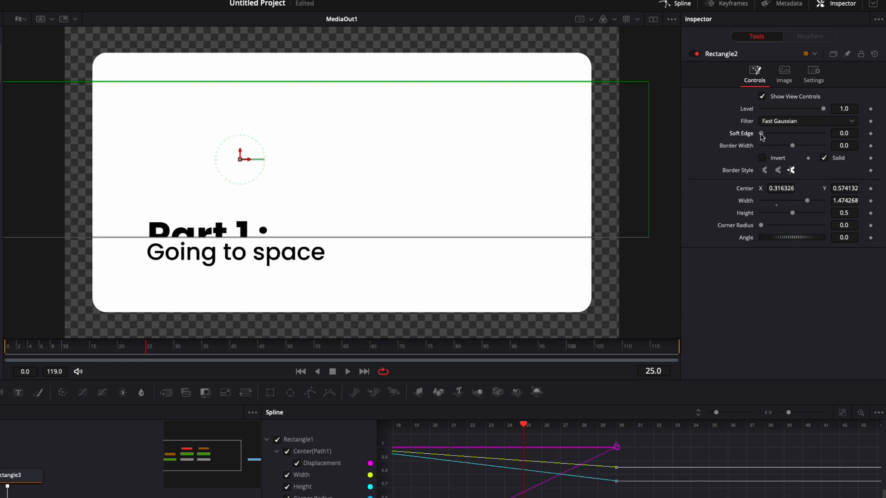
{"action": "left_click_drag", "start_coordinate": [762, 134], "coordinate": [764, 134]}
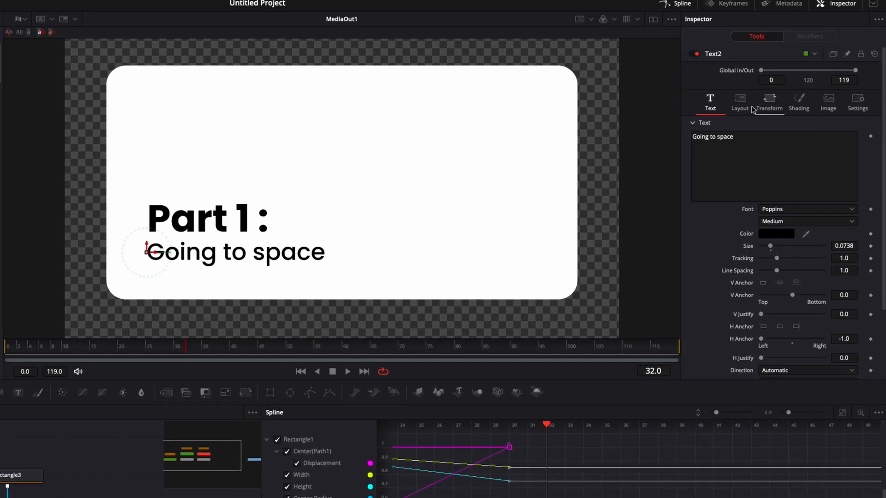
- Animate 'Going to space' upward and set Rectangle3's Soft Edge to 0.0050
{"action": "left_click", "coordinate": [739, 102]}
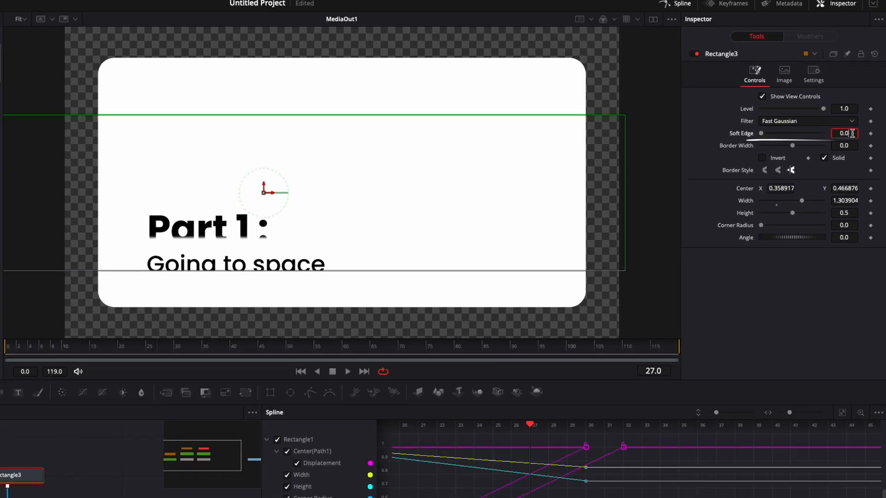
{"action": "type", "text": "0.0050"}
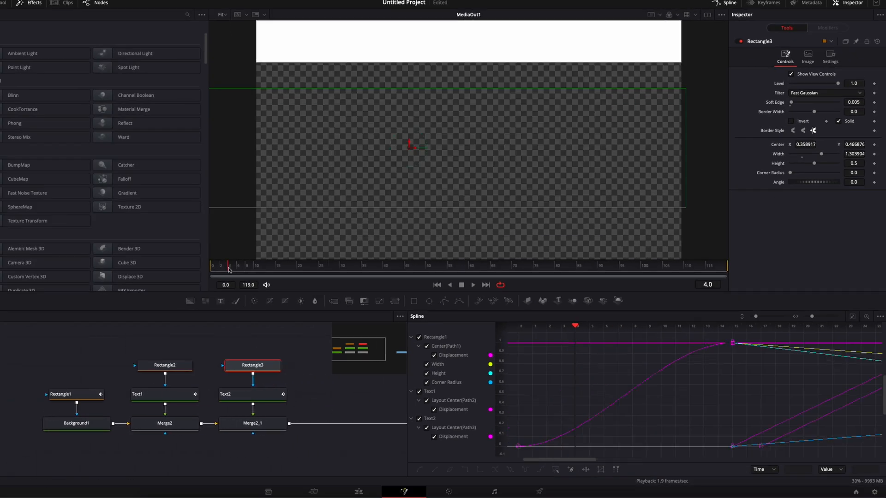
- Preview an early frame and lower Rectangle1's Level to about 0.88 for a translucent card
{"action": "left_click", "coordinate": [277, 265]}
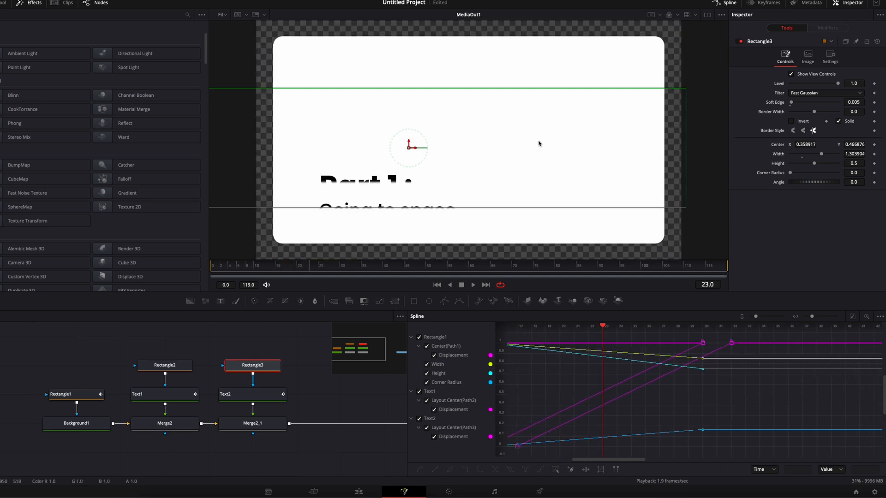
{"action": "mouse_move", "coordinate": [515, 133]}
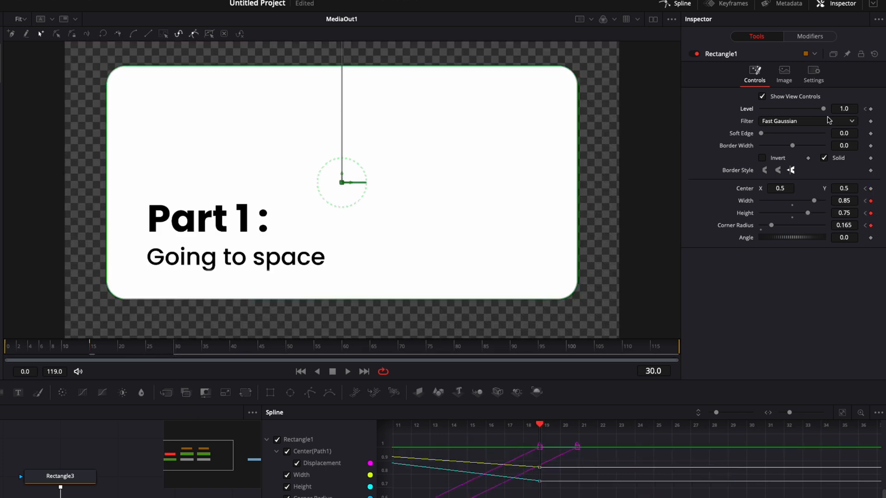
{"action": "left_click_drag", "start_coordinate": [823, 109], "coordinate": [818, 108]}
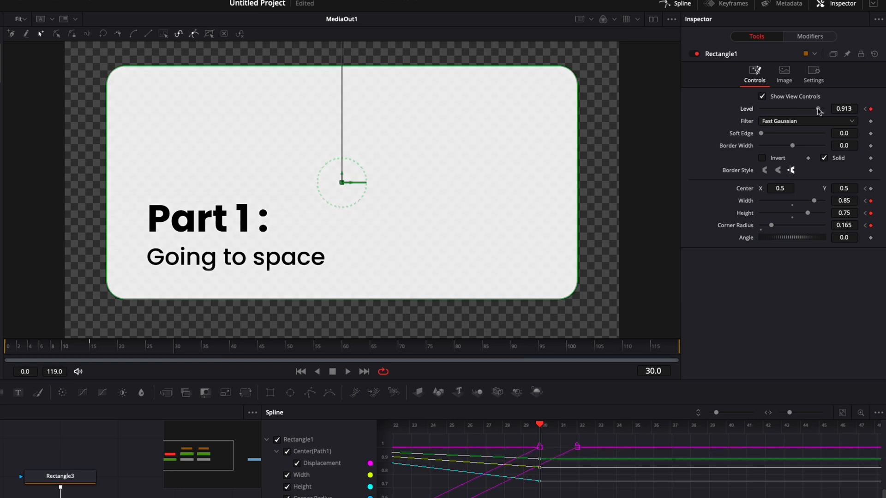
{"action": "left_click_drag", "start_coordinate": [819, 109], "coordinate": [817, 108]}
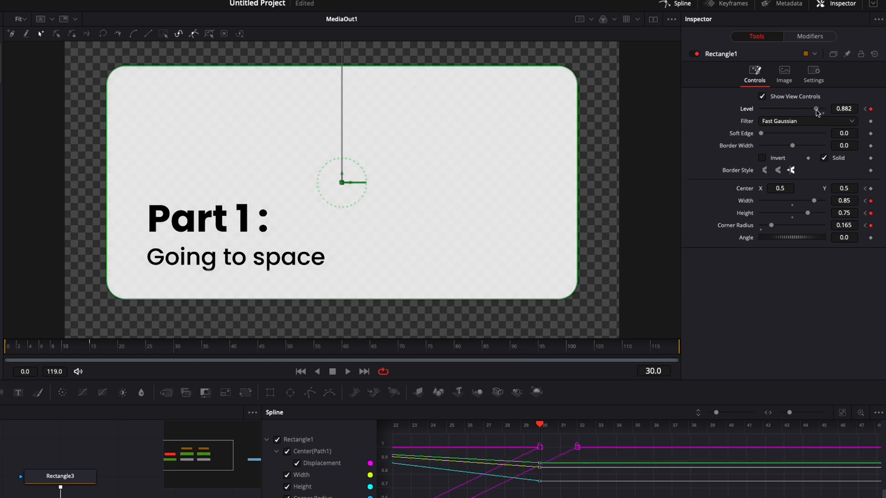
{"action": "left_click", "coordinate": [845, 108]}
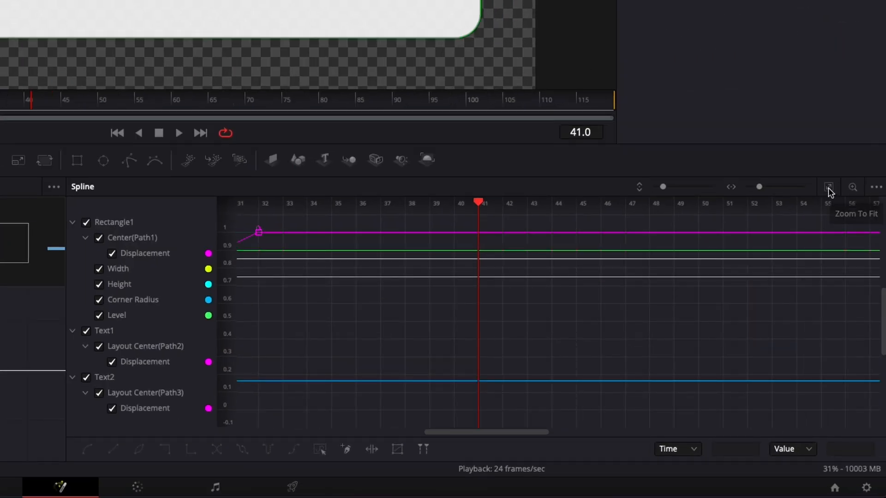
- Zoom the Spline editor to fit and smooth all card and title keyframes
{"action": "left_click", "coordinate": [829, 187]}
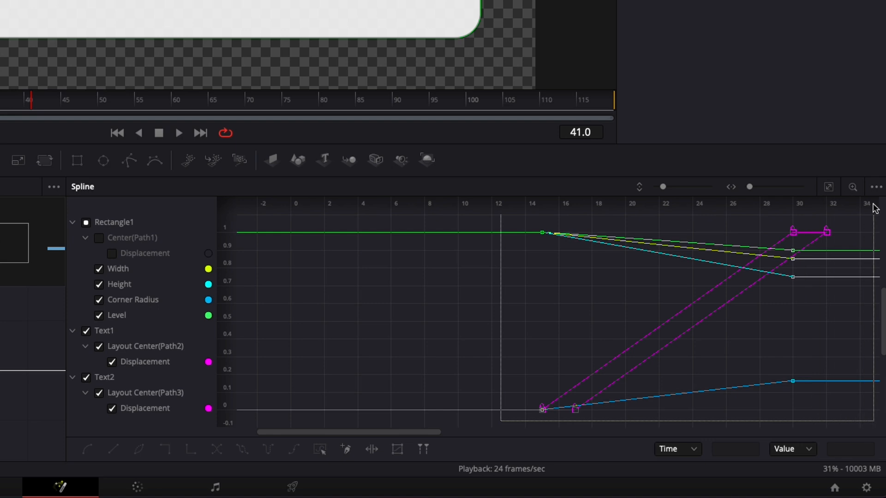
{"action": "key", "text": "s"}
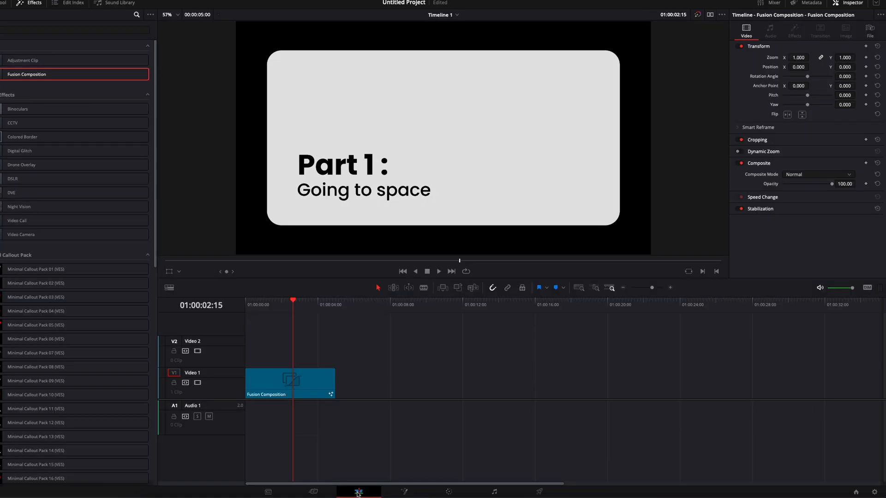
- Move the Fusion Composition up to Video 2 and play the title over the background clip
{"action": "left_click_drag", "start_coordinate": [290, 383], "coordinate": [290, 352]}
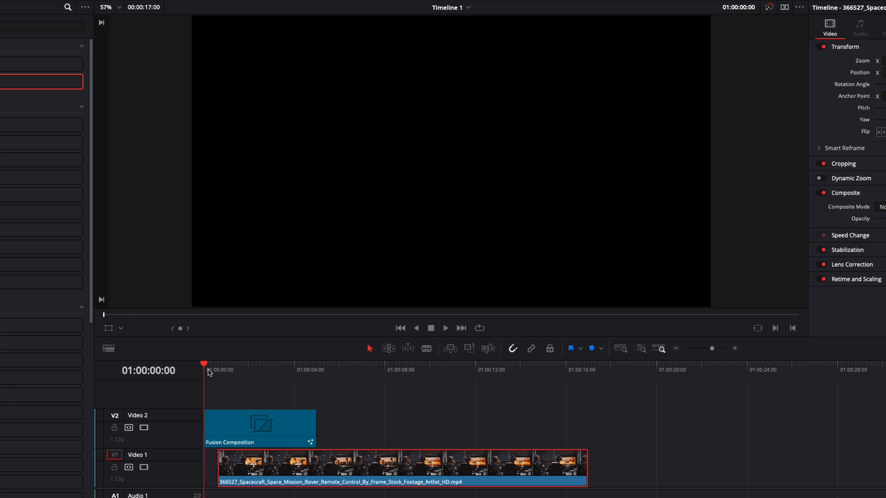
{"action": "mouse_move", "coordinate": [114, 466]}
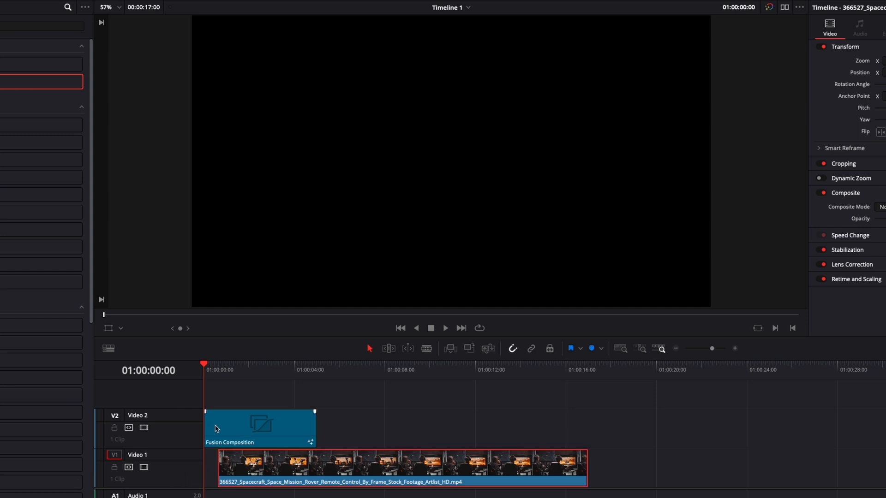
{"action": "left_click", "coordinate": [445, 327]}
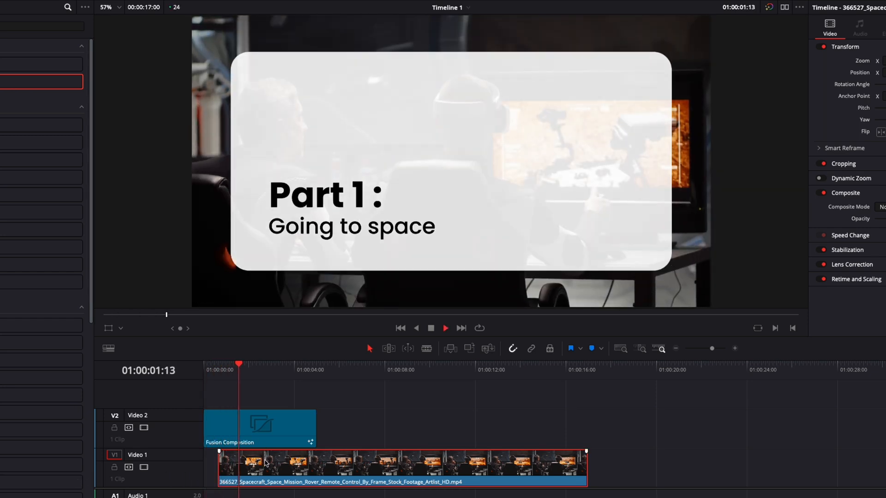
{"action": "left_click", "coordinate": [445, 328]}
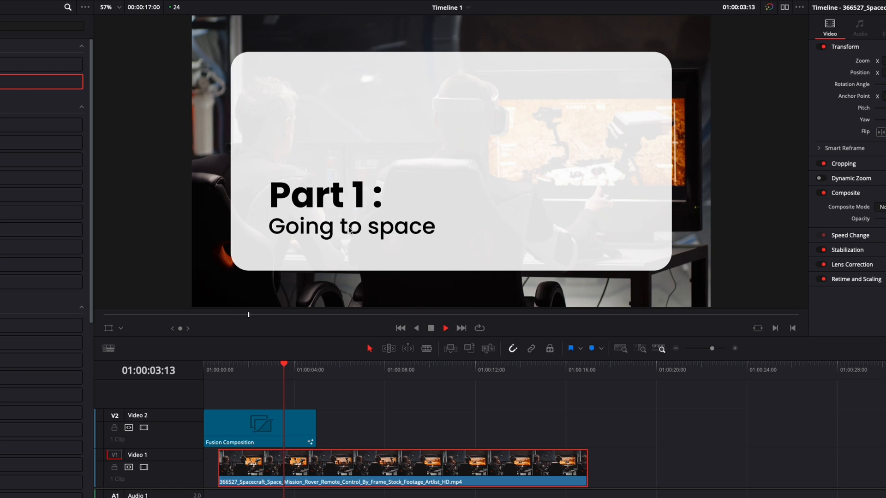
{"action": "left_click", "coordinate": [445, 327]}
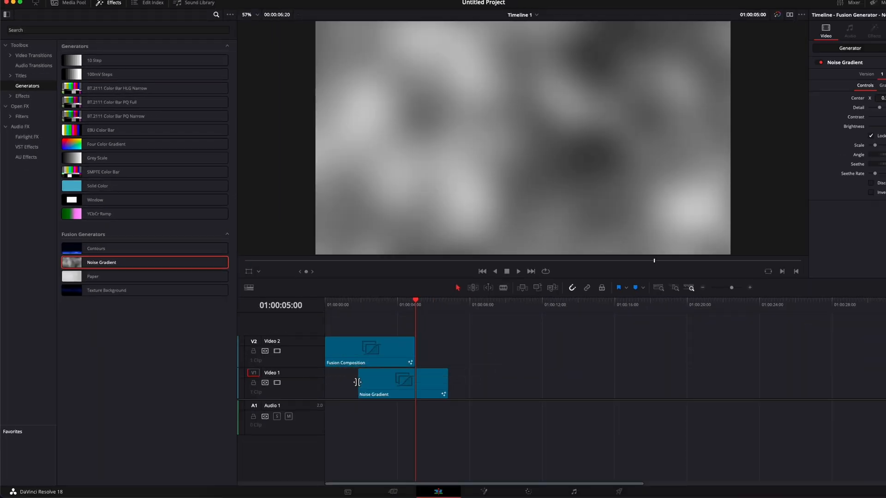
- Jump to near the timeline start to view the white card over the Noise Gradient
{"action": "left_click", "coordinate": [338, 304]}
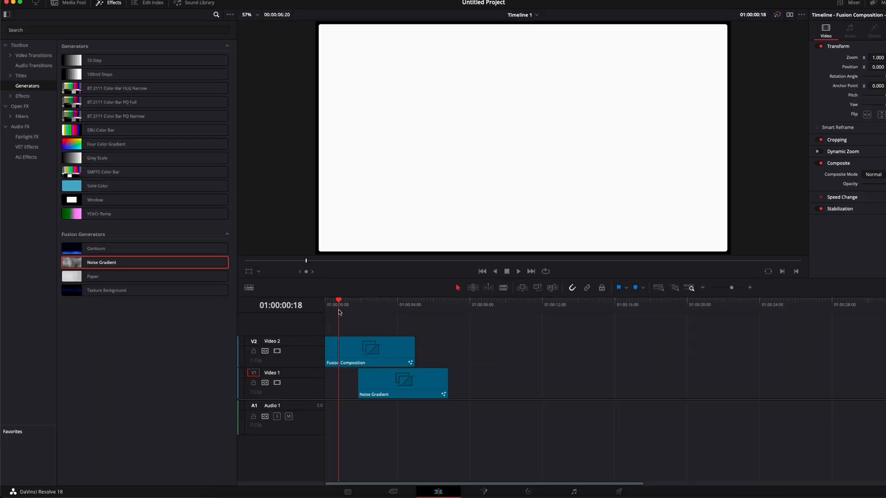